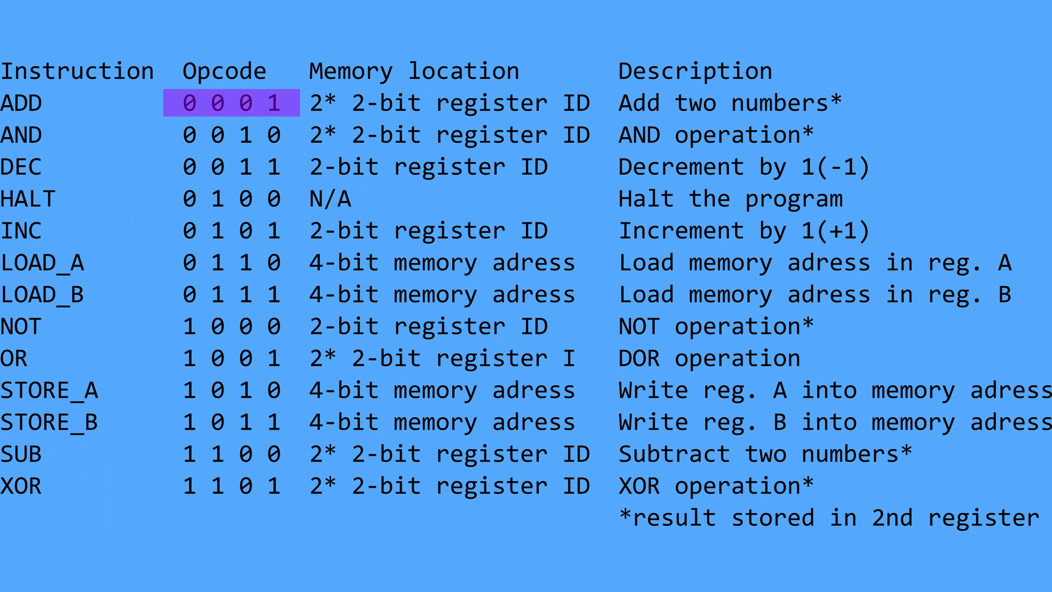
click(231, 199)
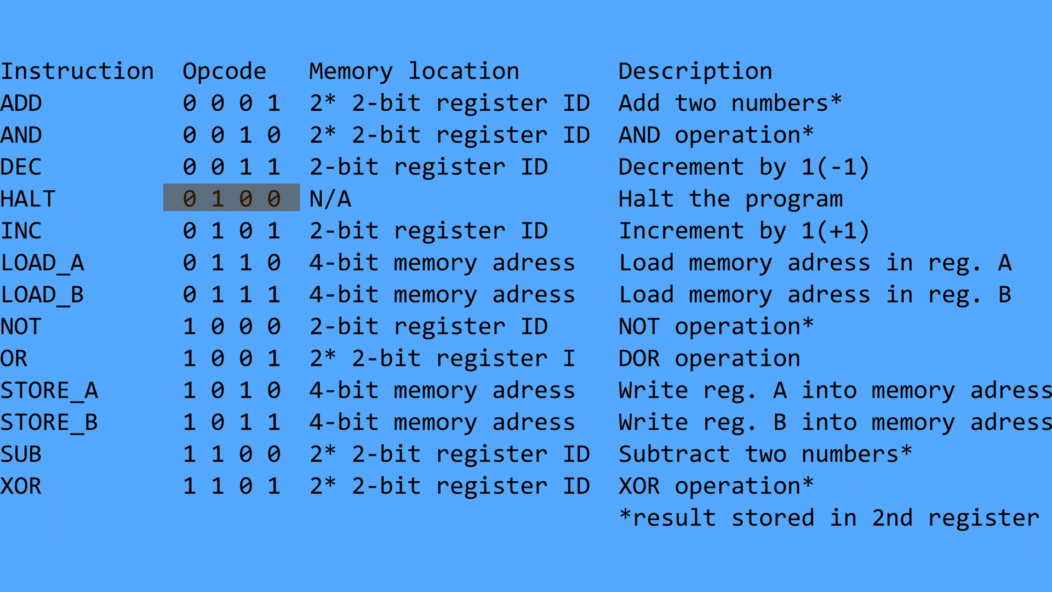